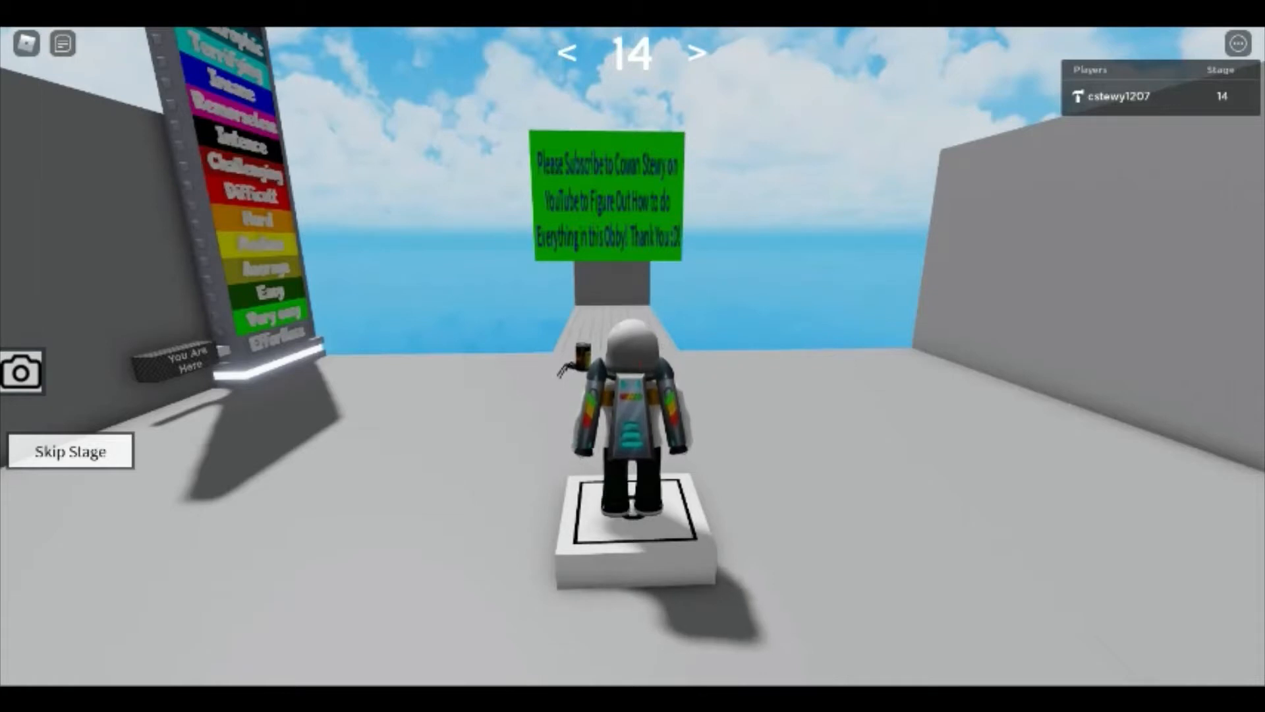
{"action": "mouse_move", "coordinate": [763, 363]}
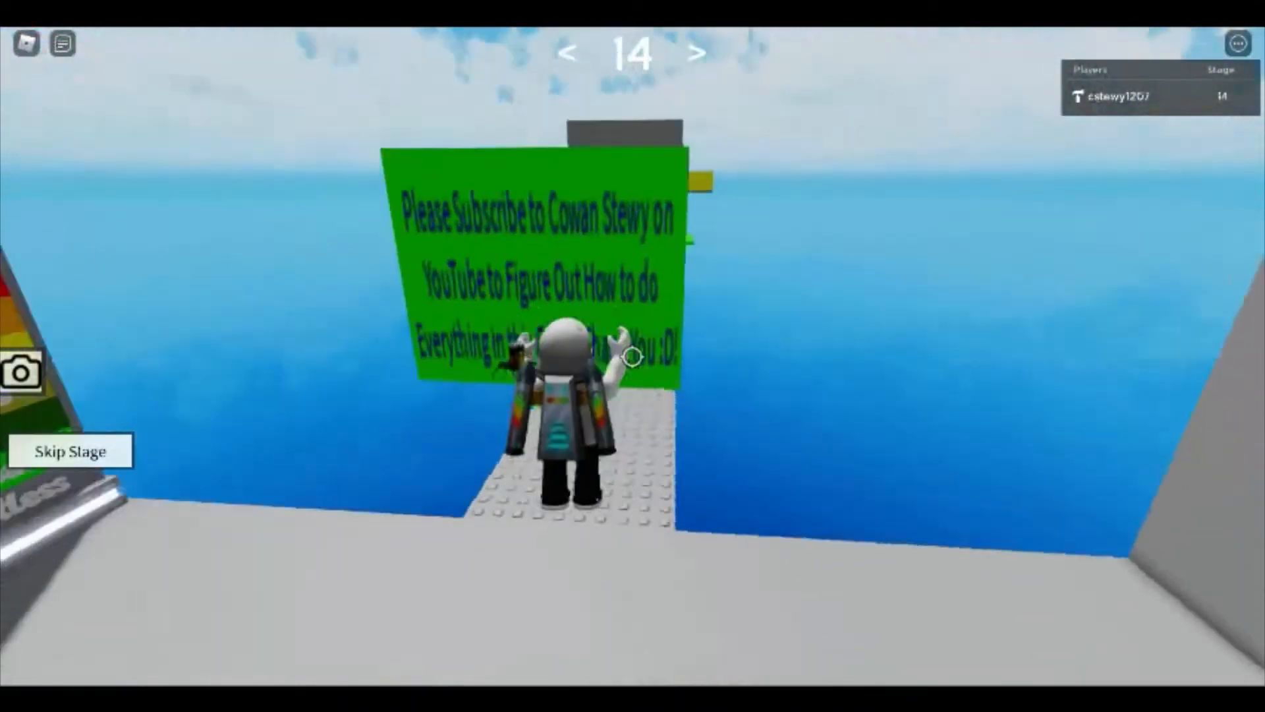
Step: Walk forward from the stage 14 spawn past the green sign onto the green path toward the red obstacles
{"action": "key", "text": "w"}
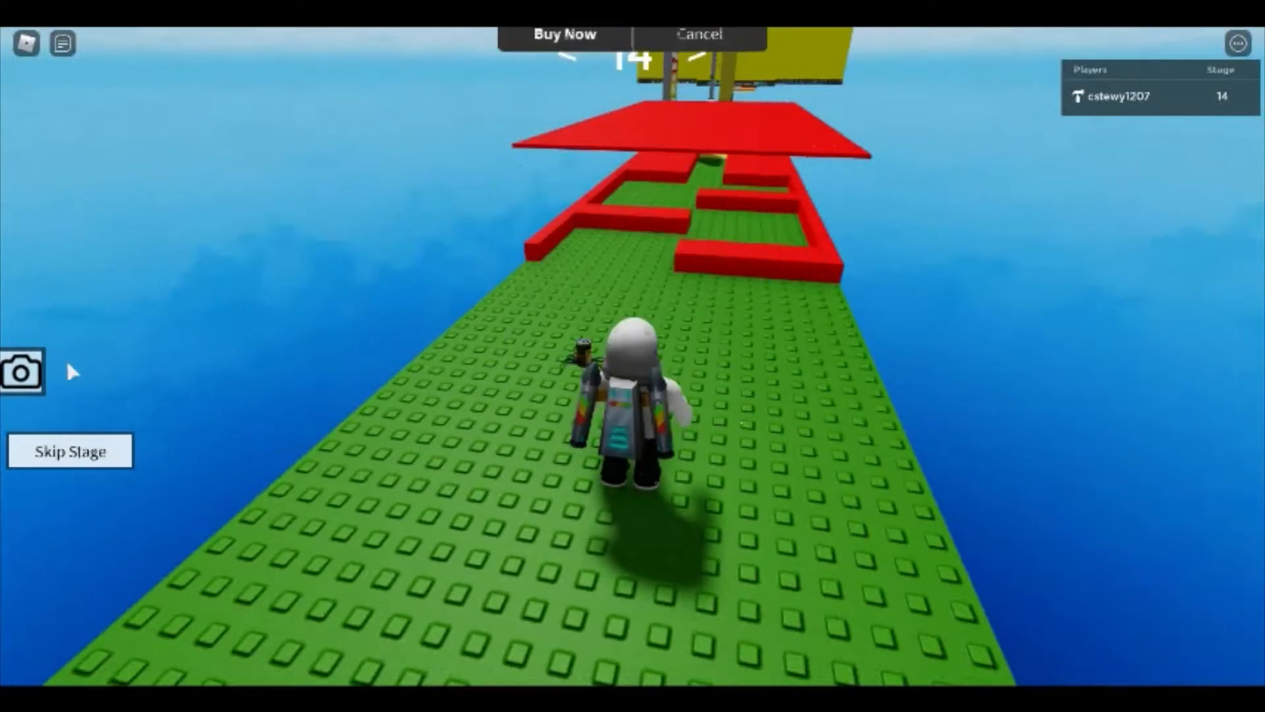
{"action": "left_click", "coordinate": [699, 34]}
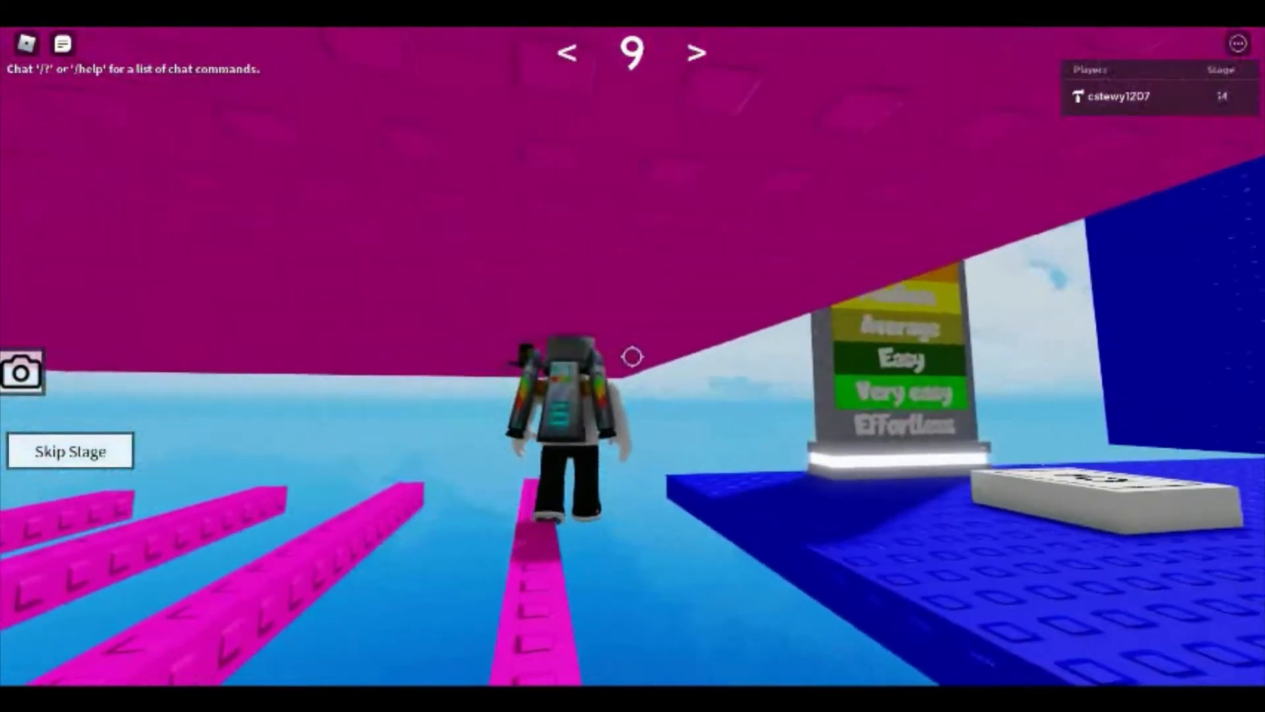
{"action": "mouse_move", "coordinate": [631, 357]}
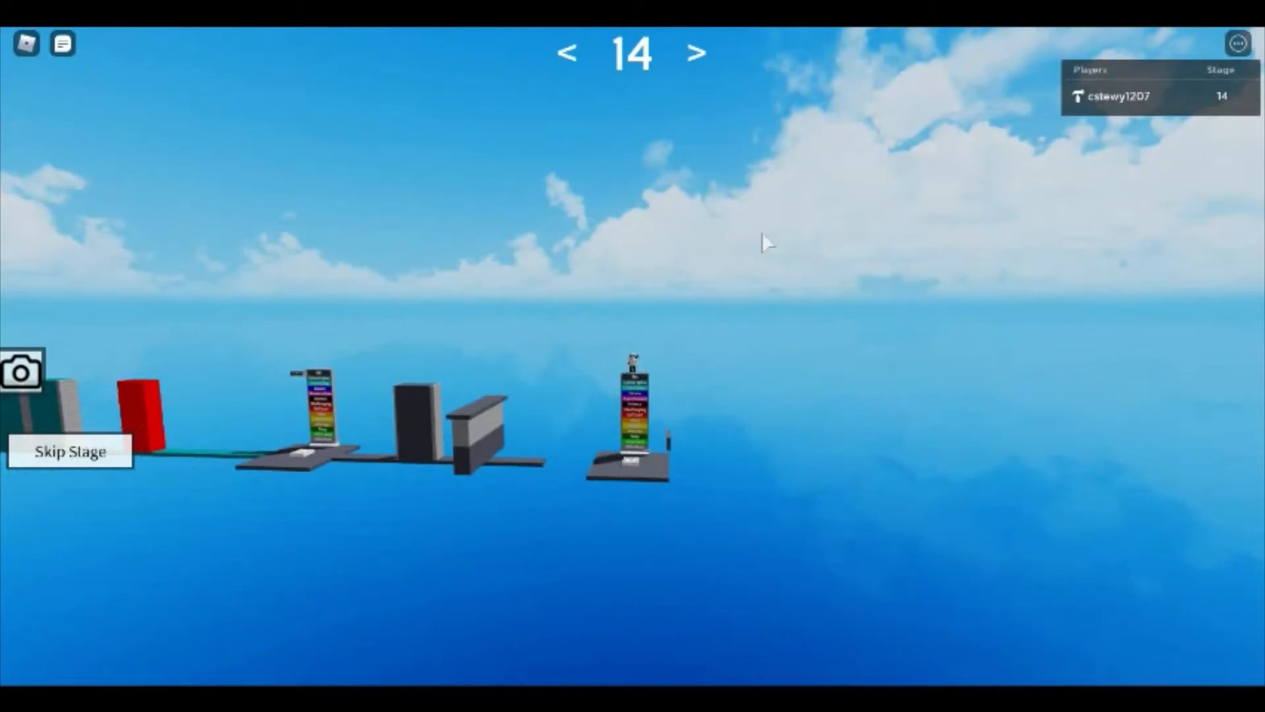
{"action": "mouse_move", "coordinate": [638, 230]}
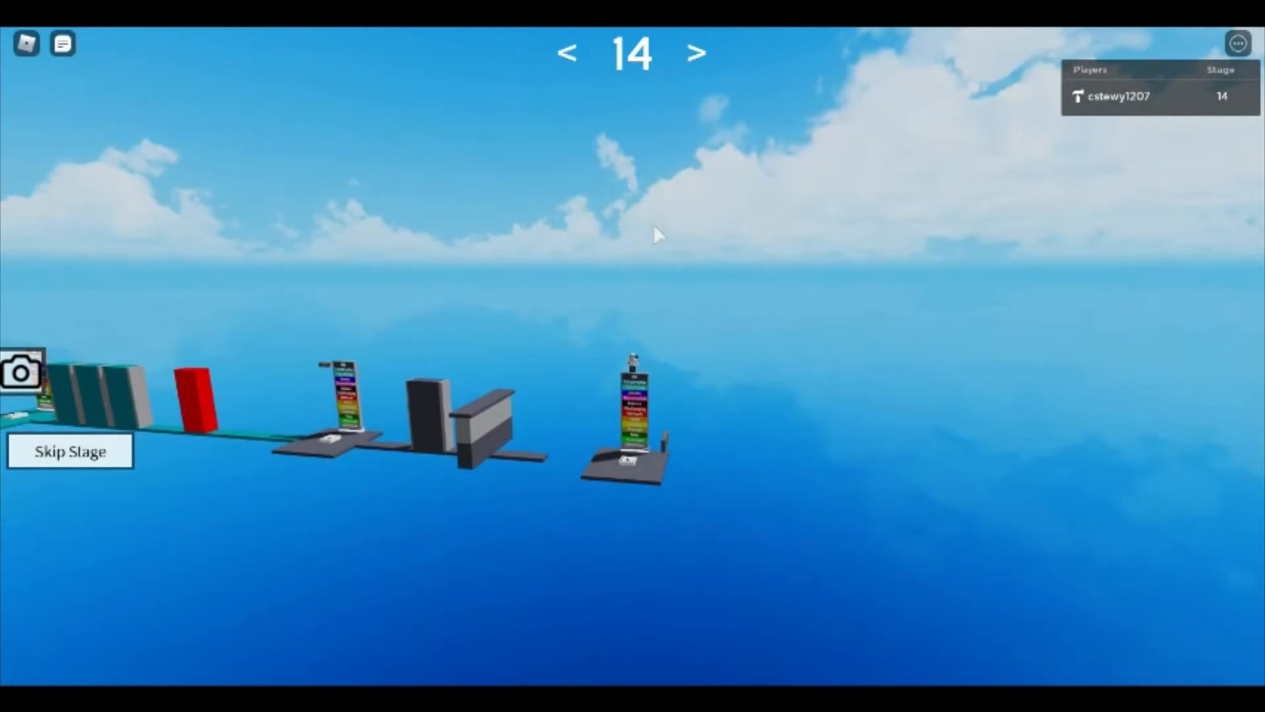
{"action": "mouse_move", "coordinate": [593, 307]}
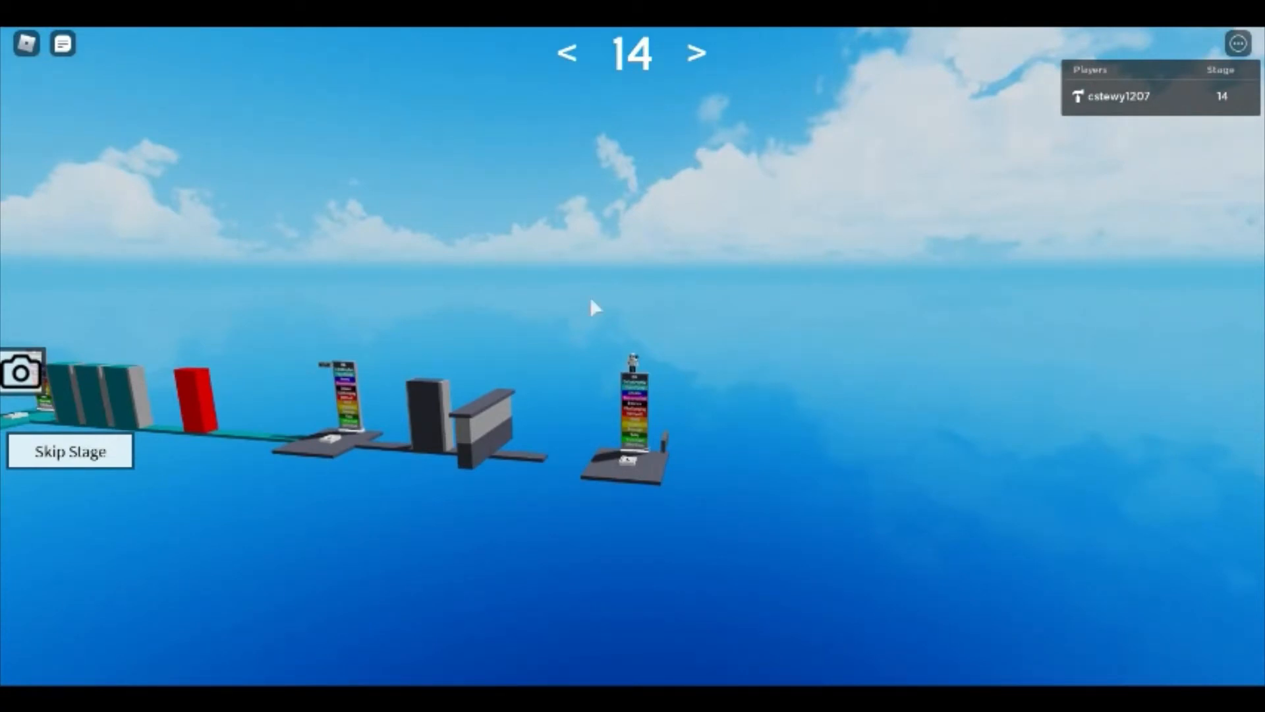